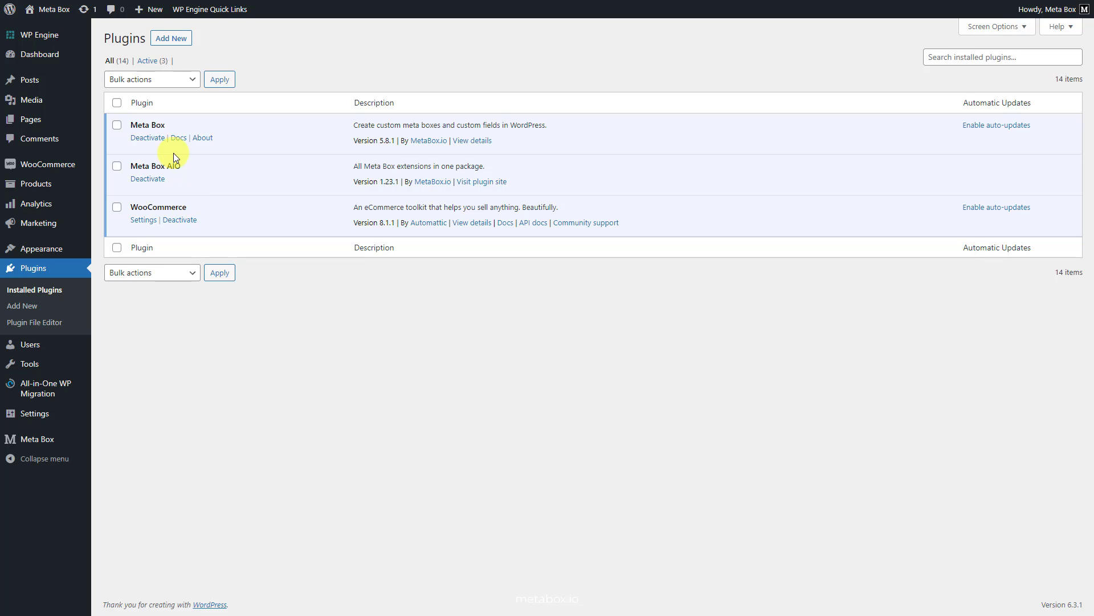
pyautogui.moveTo(167, 129)
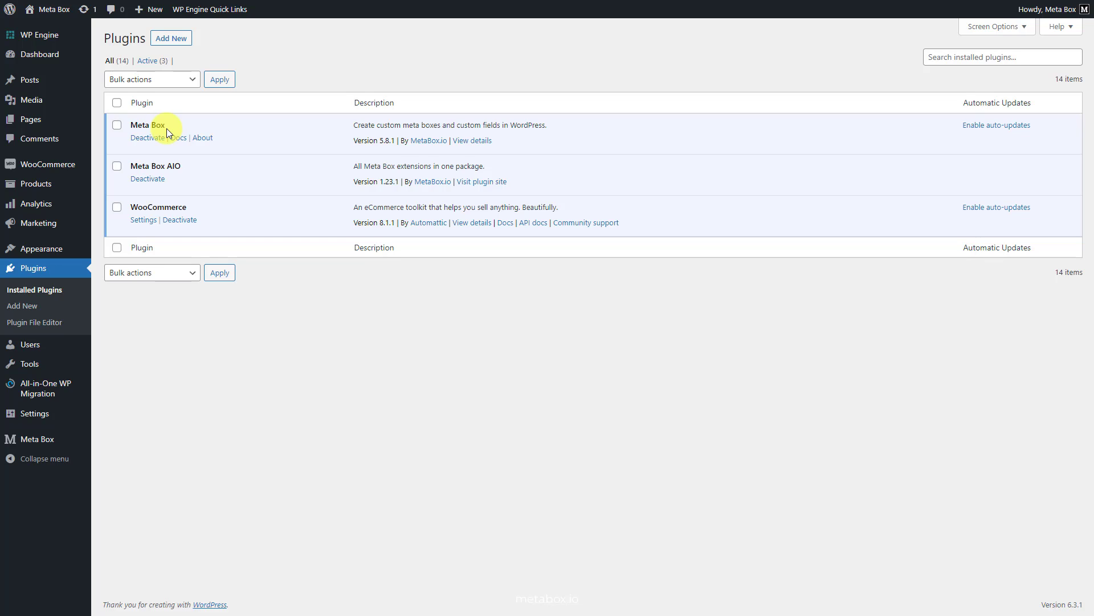
pyautogui.moveTo(182, 171)
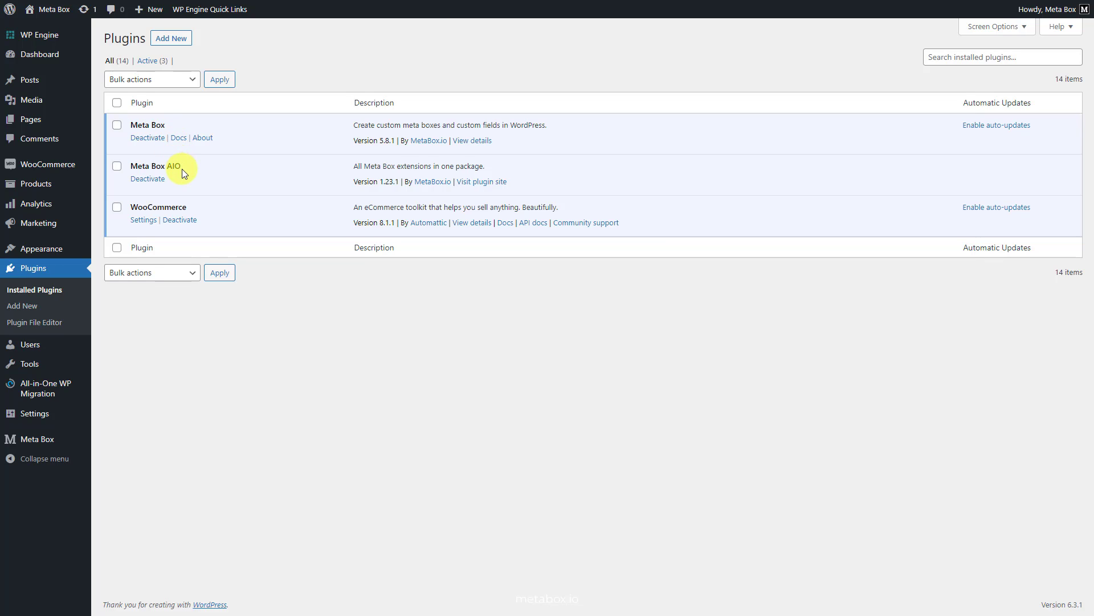
pyautogui.moveTo(120, 312)
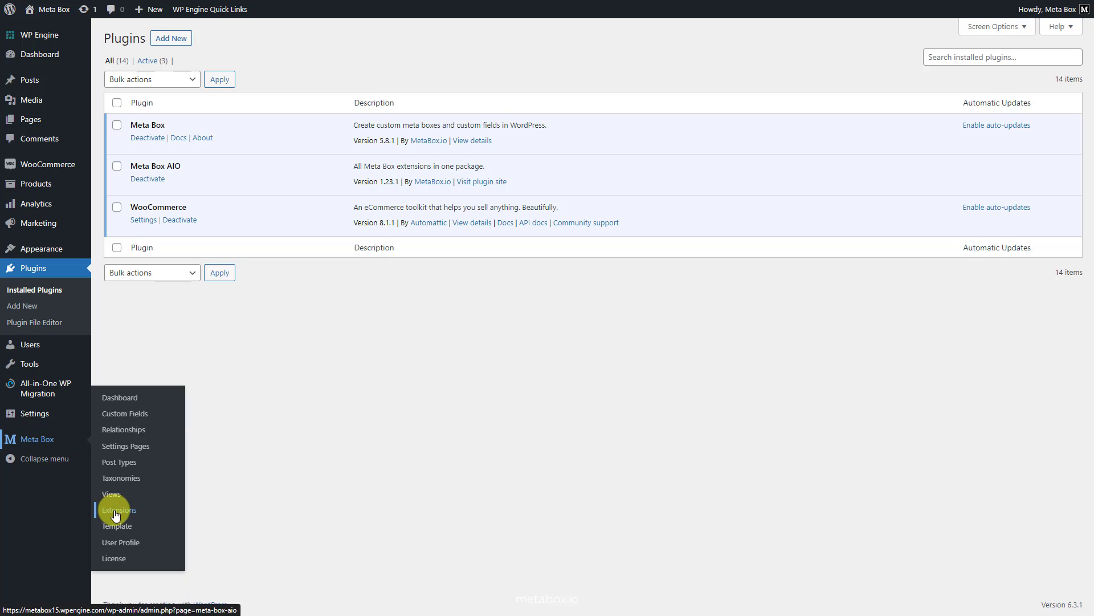
# Review the Extensions list, confirming MB Views, Builder and Conditional Logic are enabled
pyautogui.click(119, 510)
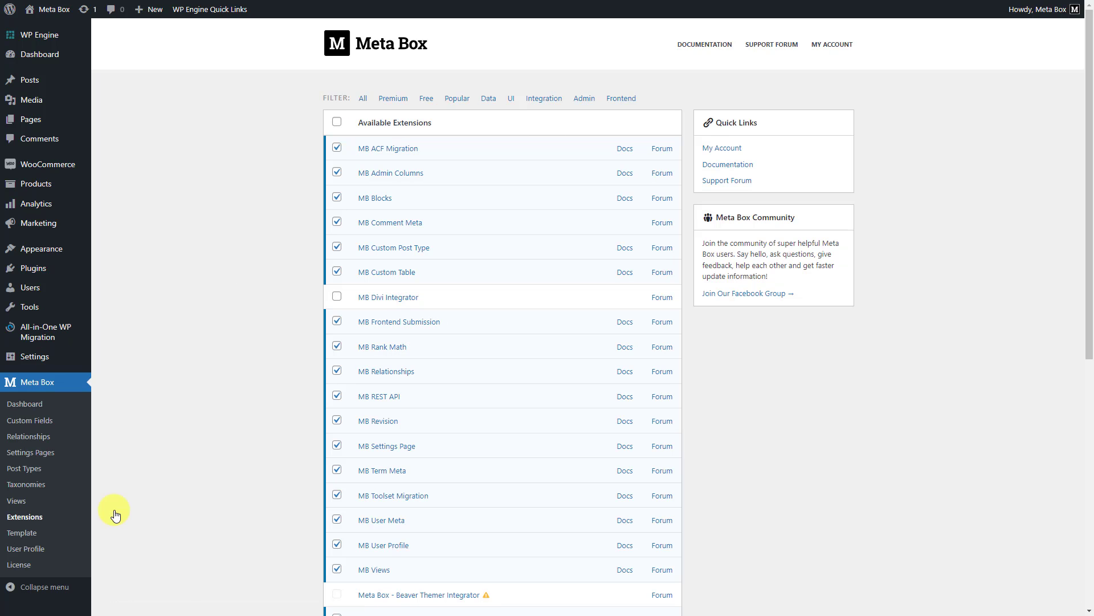
pyautogui.scroll(-3)
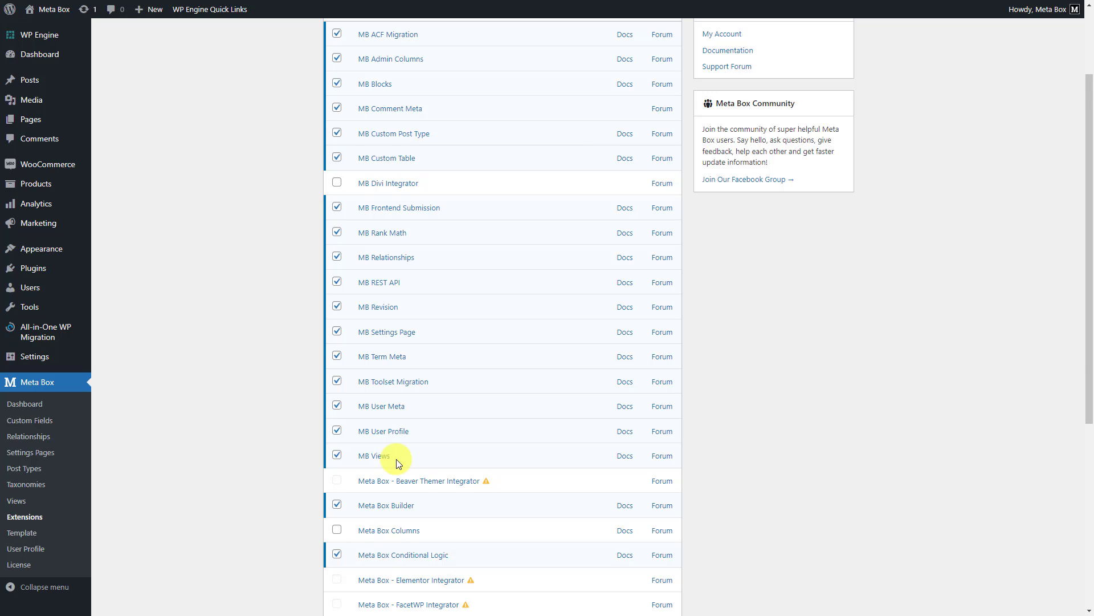
pyautogui.moveTo(418, 511)
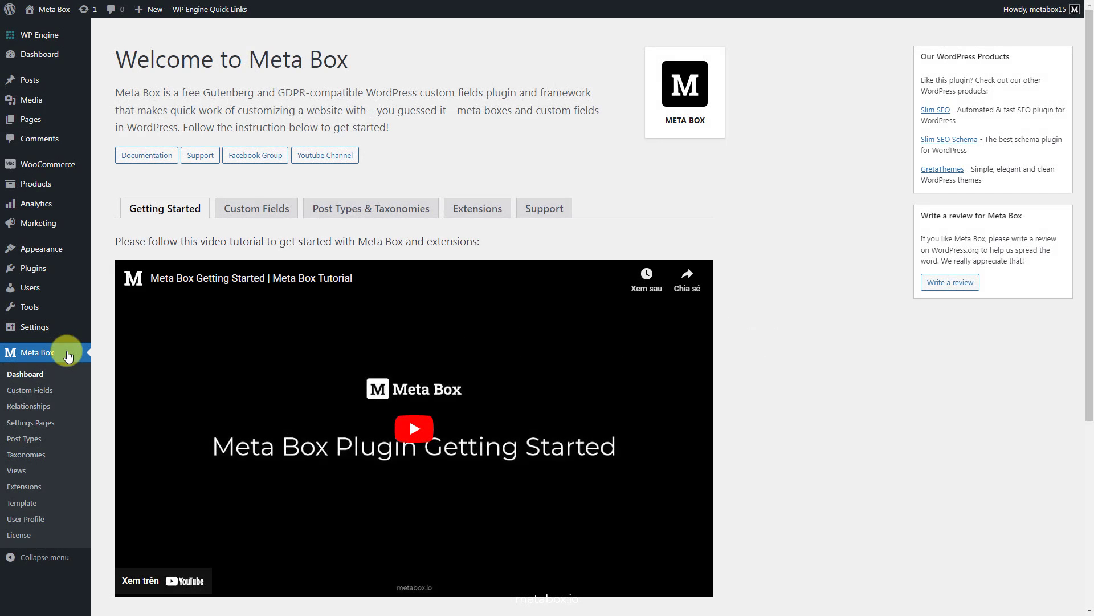
# Start a new field group titled 'Product Information' with a Guaranty text field
pyautogui.click(30, 390)
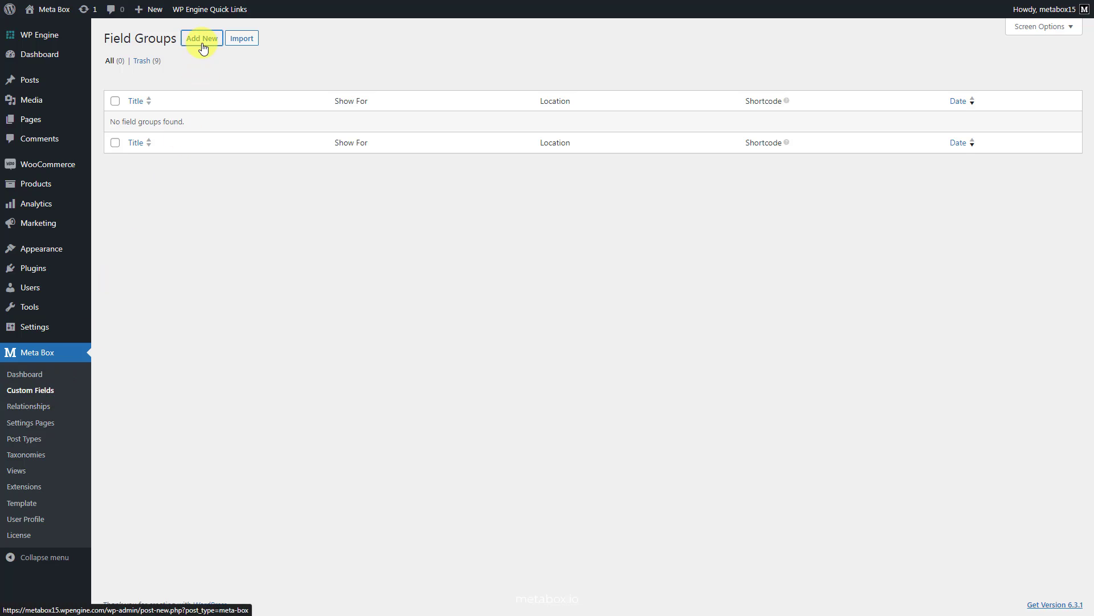
pyautogui.click(202, 39)
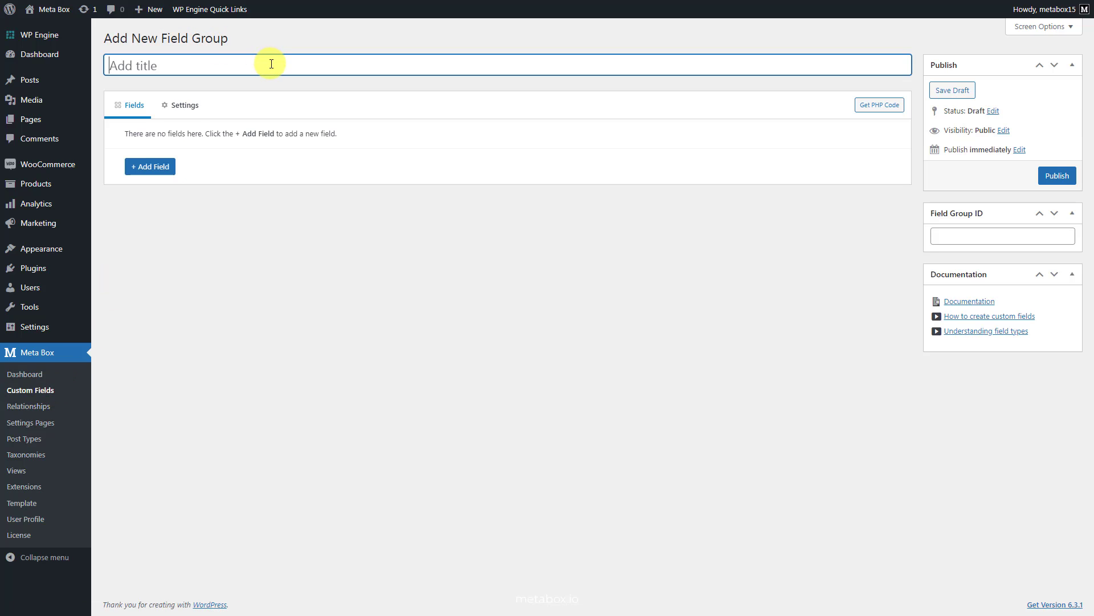
pyautogui.write('Product Information')
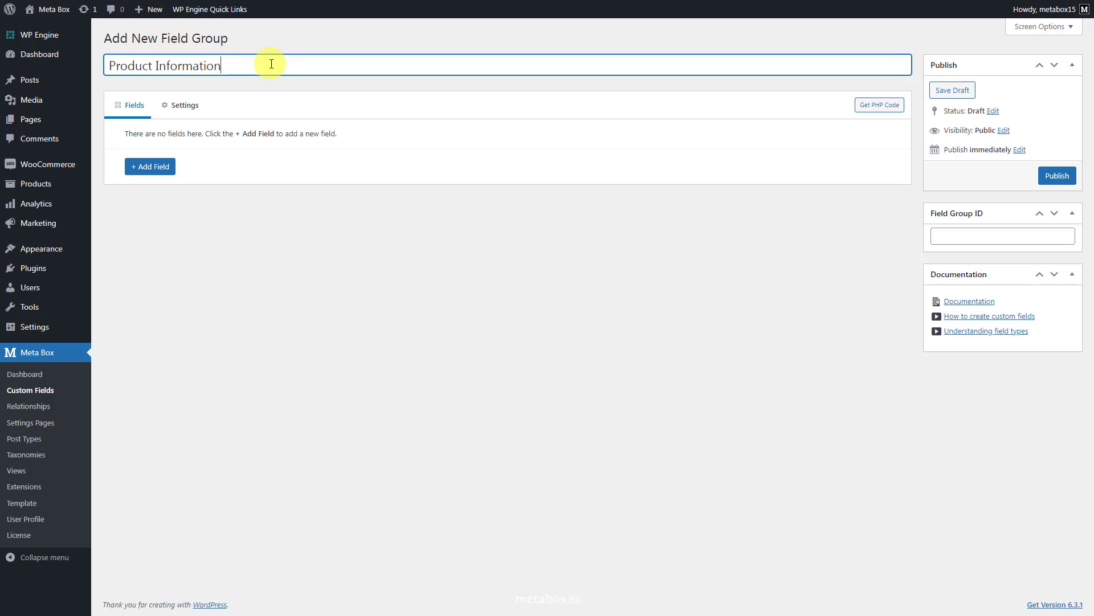
pyautogui.click(151, 166)
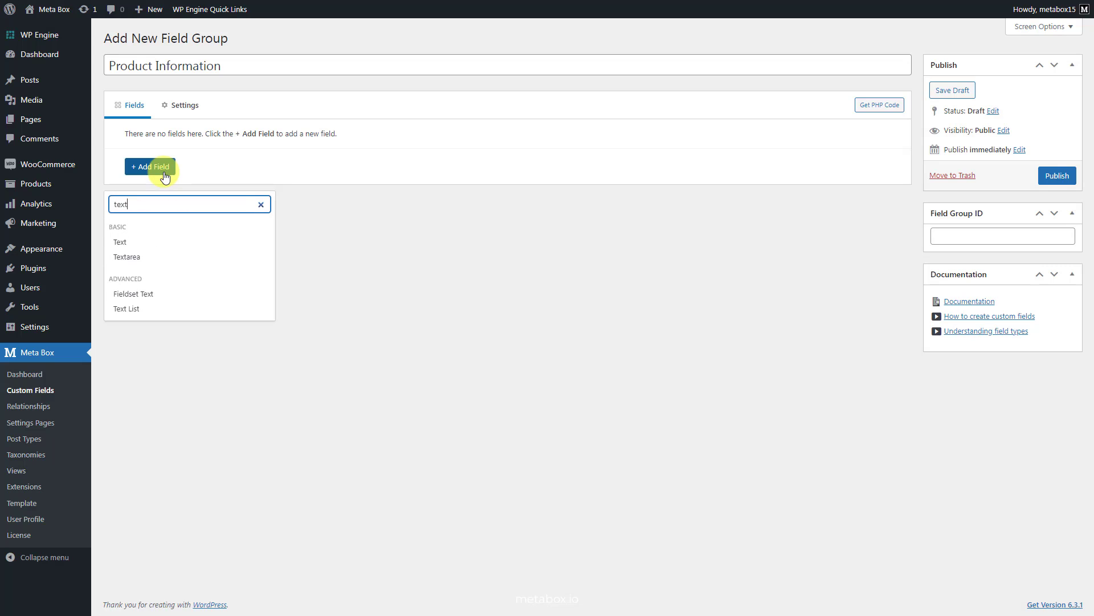
pyautogui.click(120, 242)
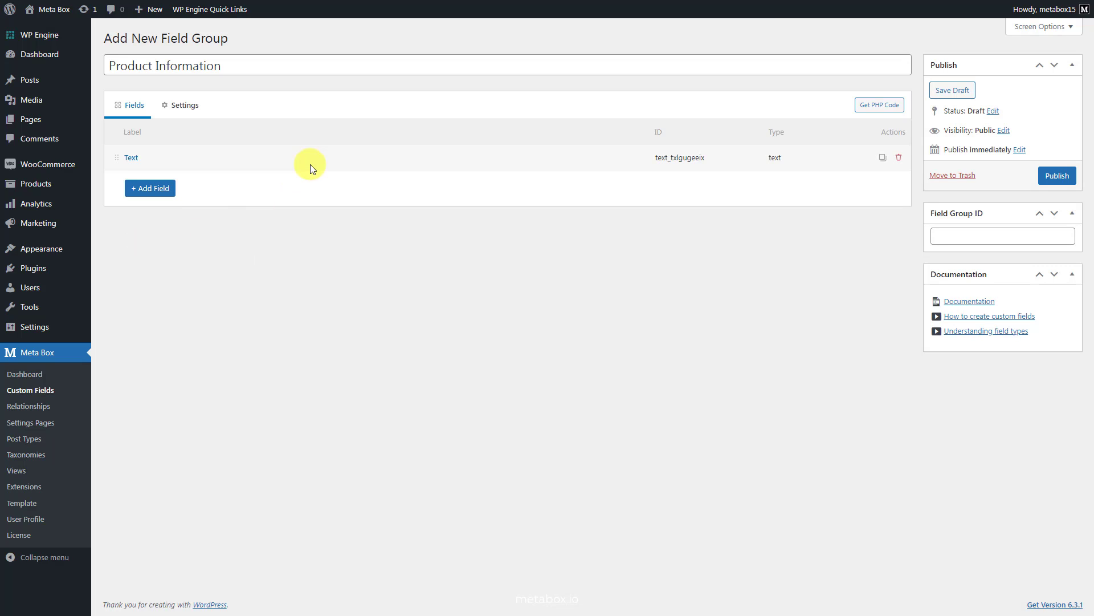
pyautogui.click(130, 157)
pyautogui.write('Guaranty')
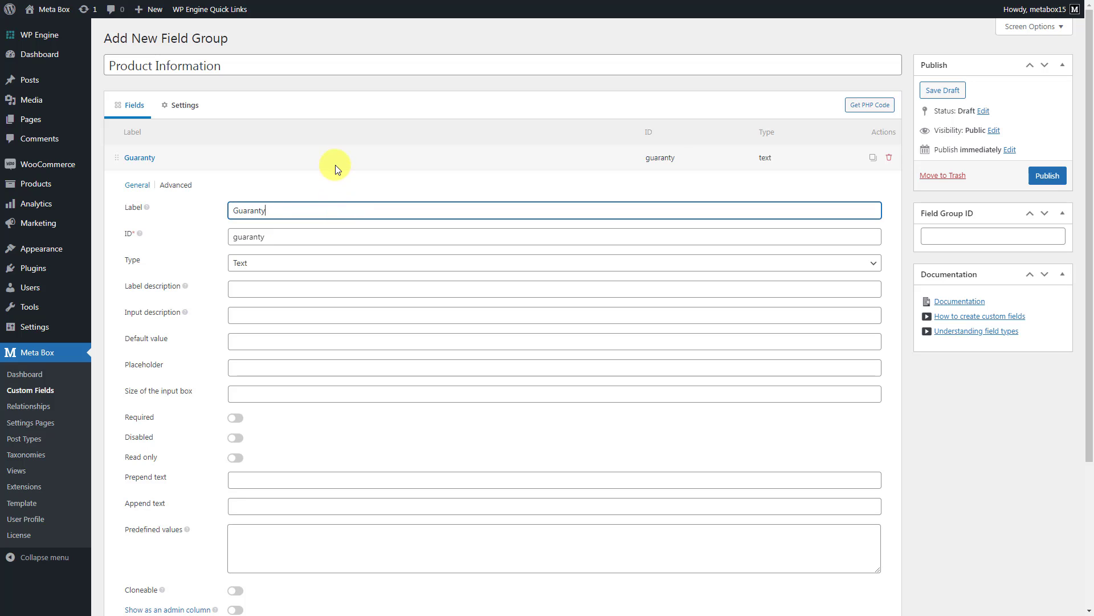
# Add a Color Picker field labelled Color and make it cloneable
pyautogui.click(149, 188)
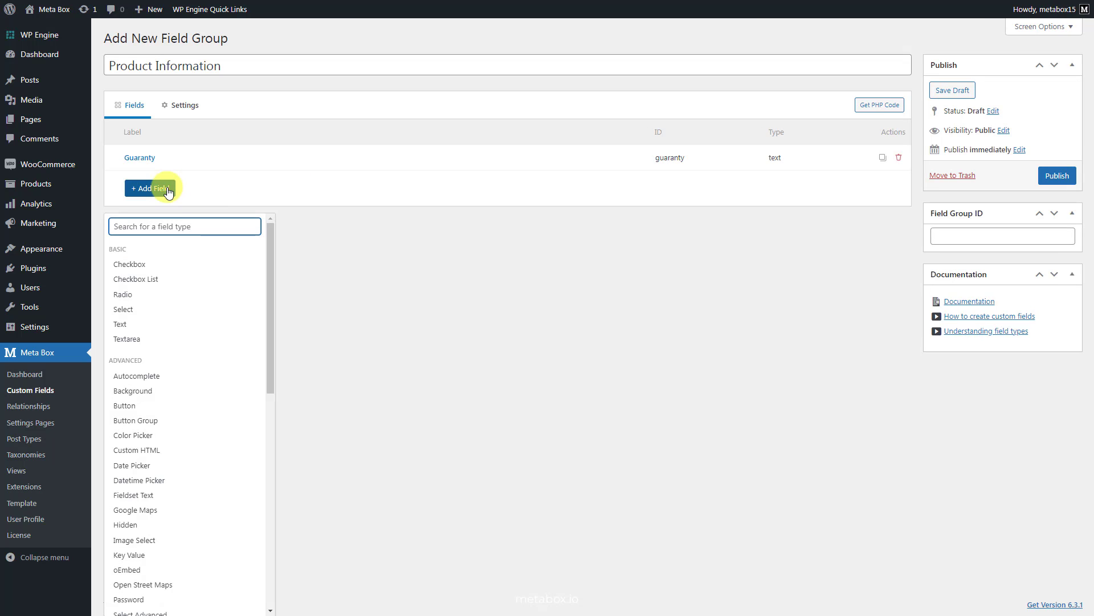
pyautogui.write('colo')
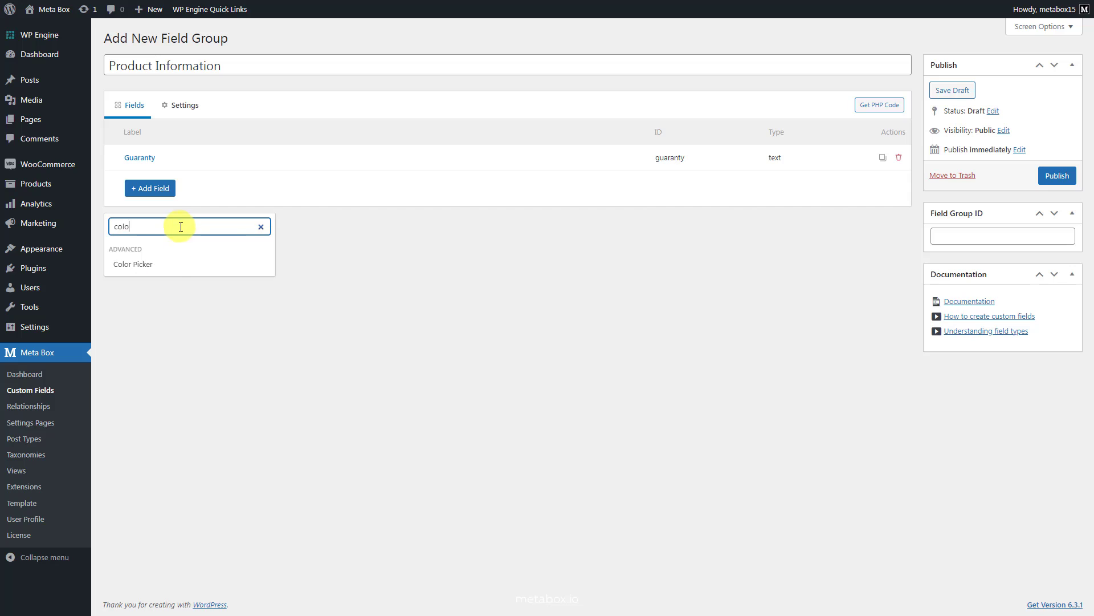
pyautogui.click(132, 264)
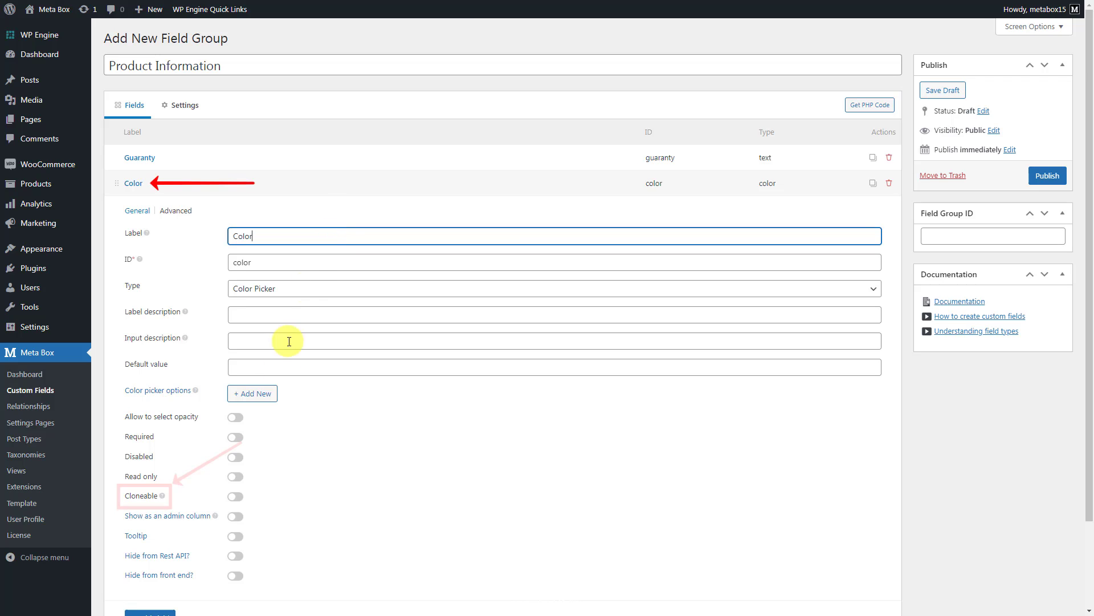
pyautogui.click(235, 496)
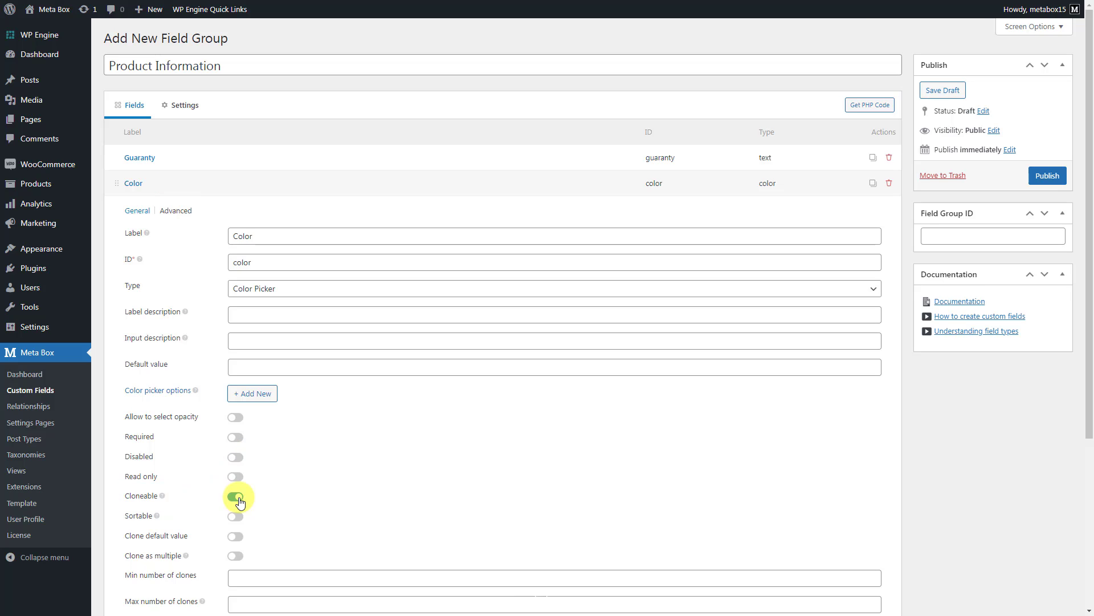
pyautogui.click(185, 105)
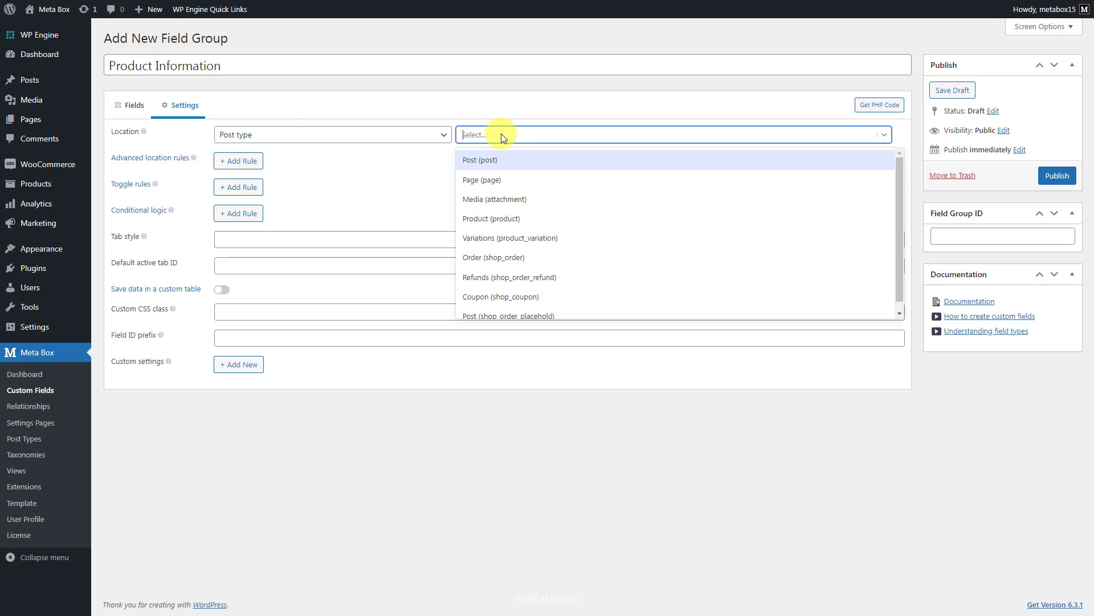
pyautogui.moveTo(524, 221)
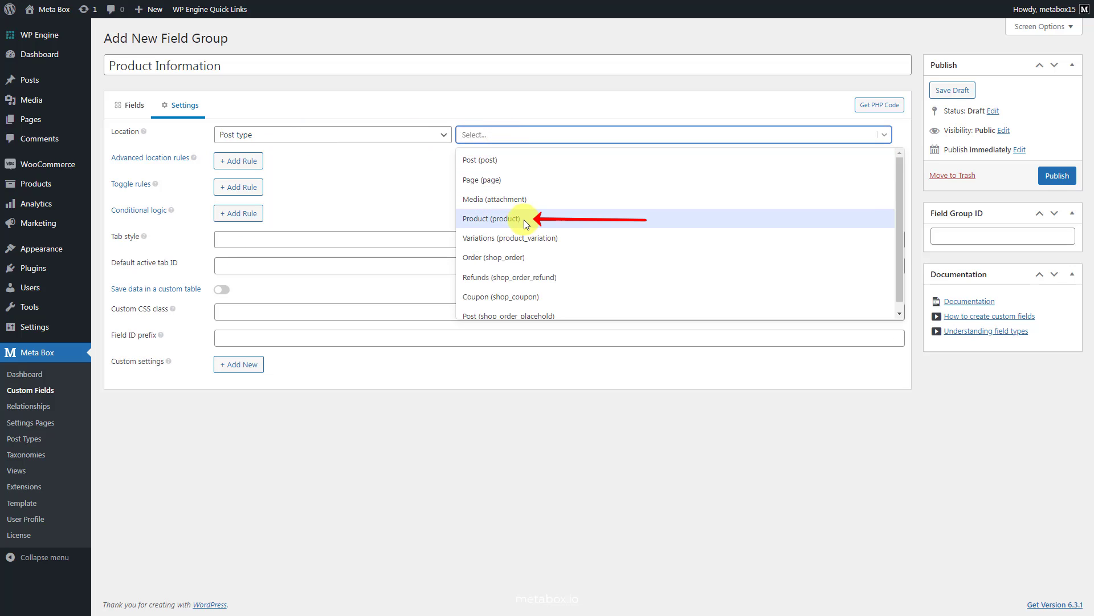
# Set Location to Post type: Product and publish the field group
pyautogui.click(491, 217)
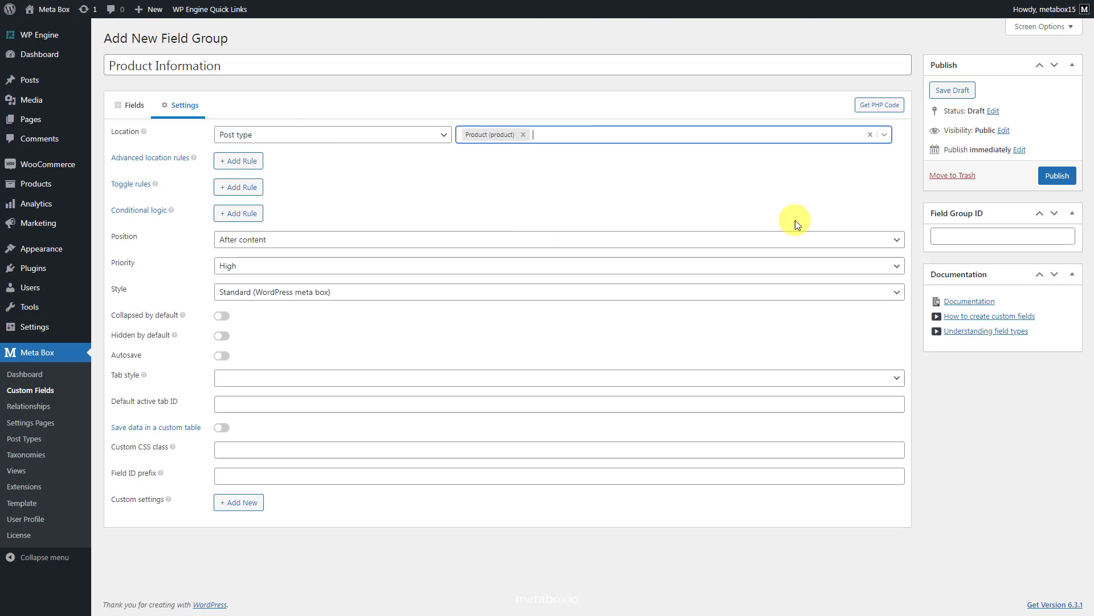
pyautogui.click(1056, 176)
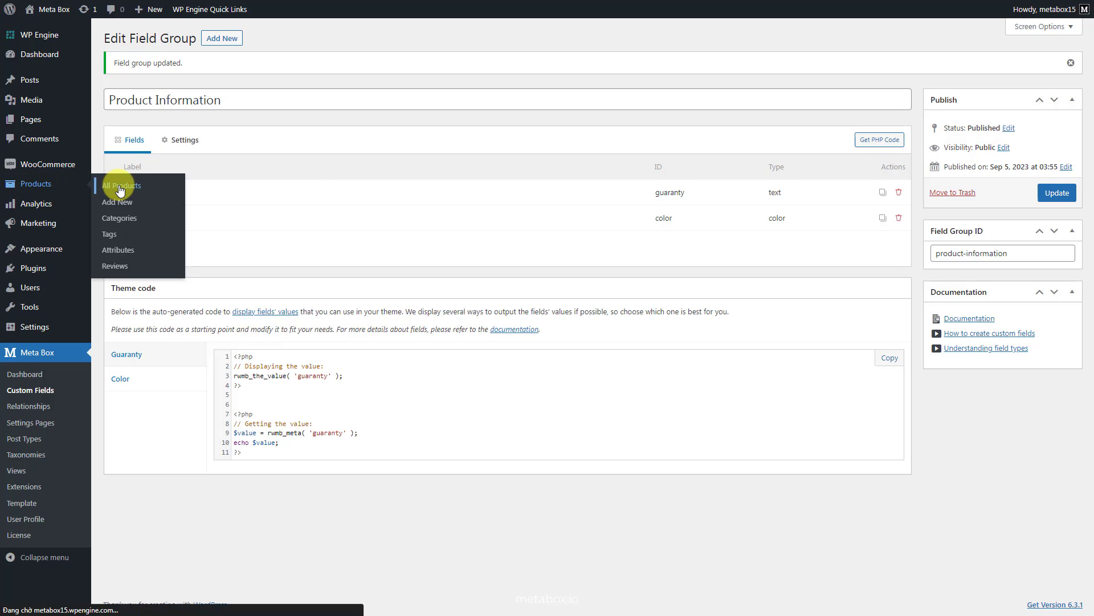
# On T-Shirt with Logo enter Guaranty '1 Year' and four colours, then update the product
pyautogui.click(121, 184)
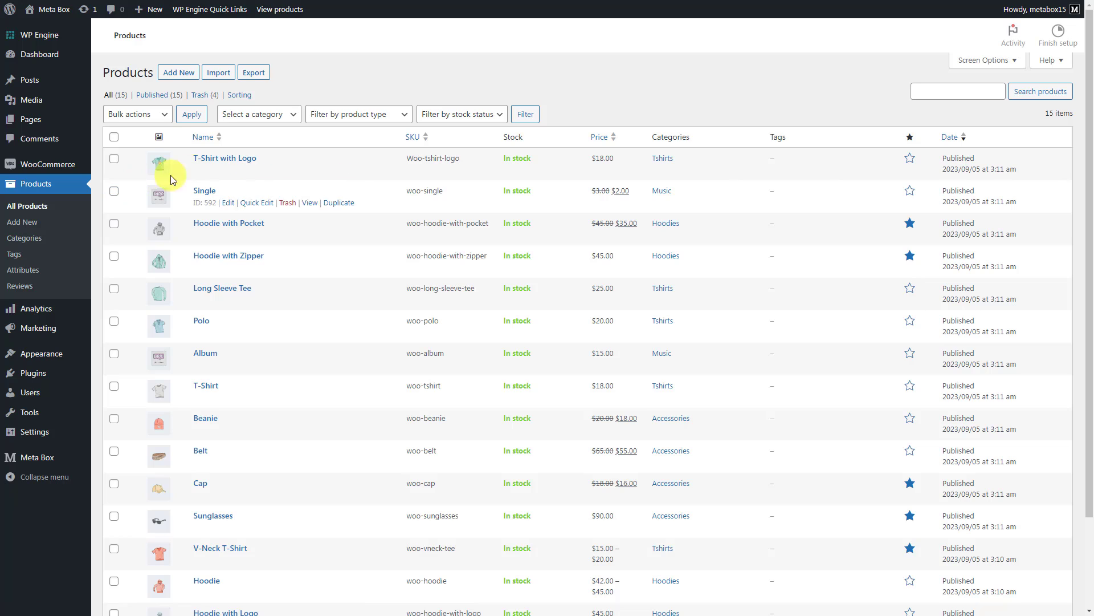
pyautogui.click(225, 157)
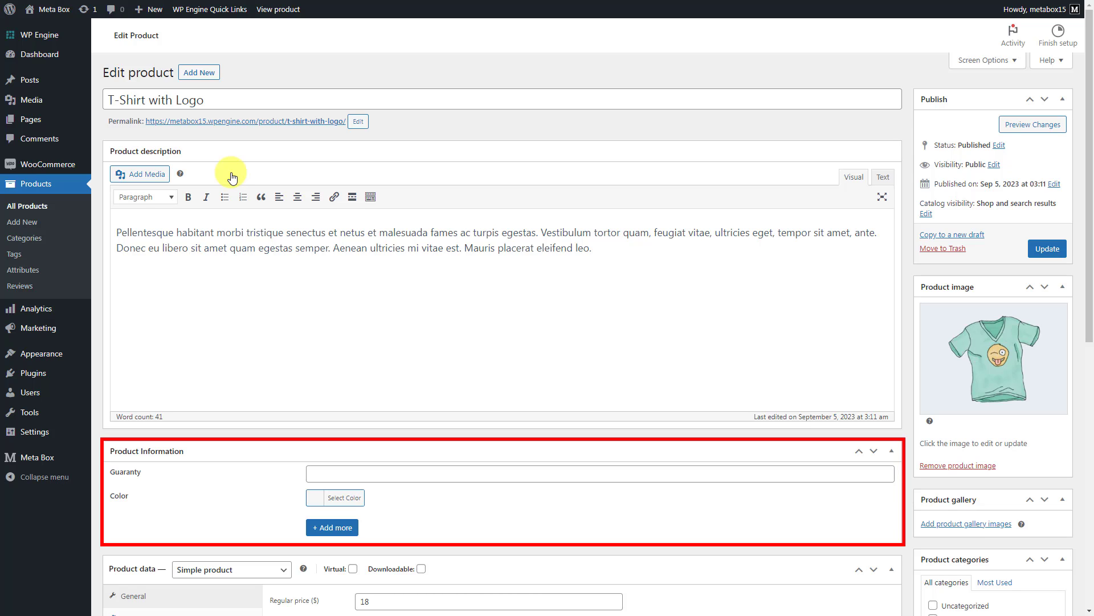
pyautogui.write('1 Year')
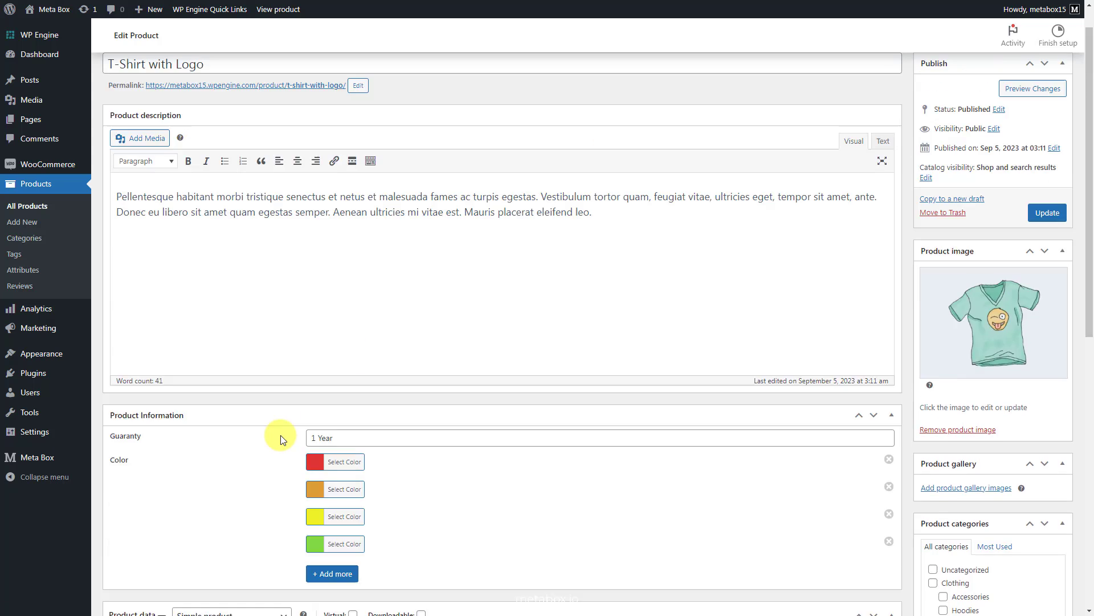
pyautogui.click(1047, 212)
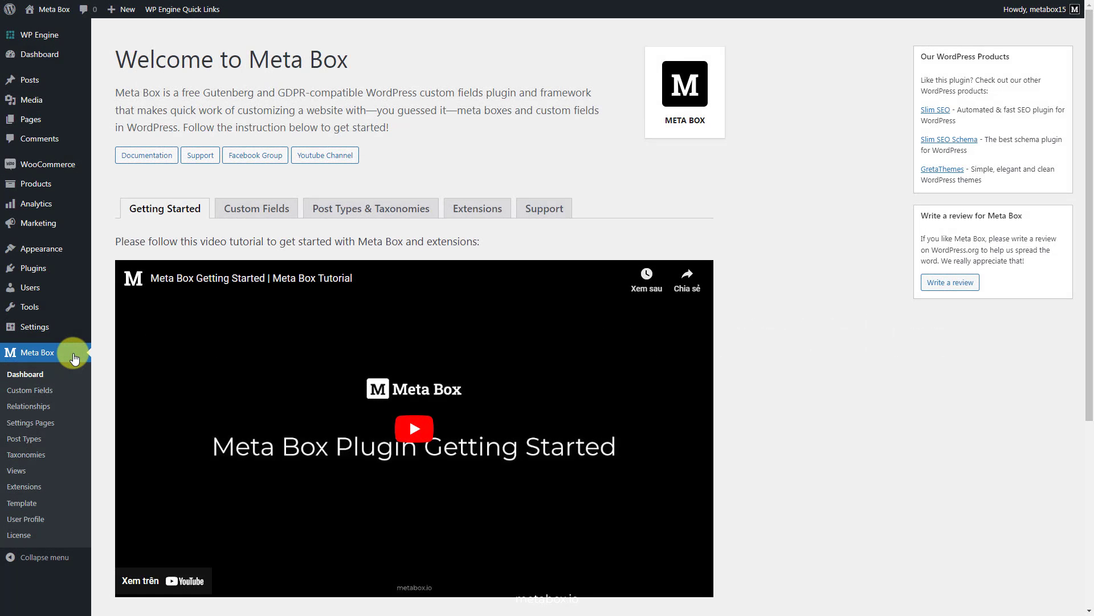
# Create a new MB View titled 'Custom Fields for WooCommerce'
pyautogui.click(16, 469)
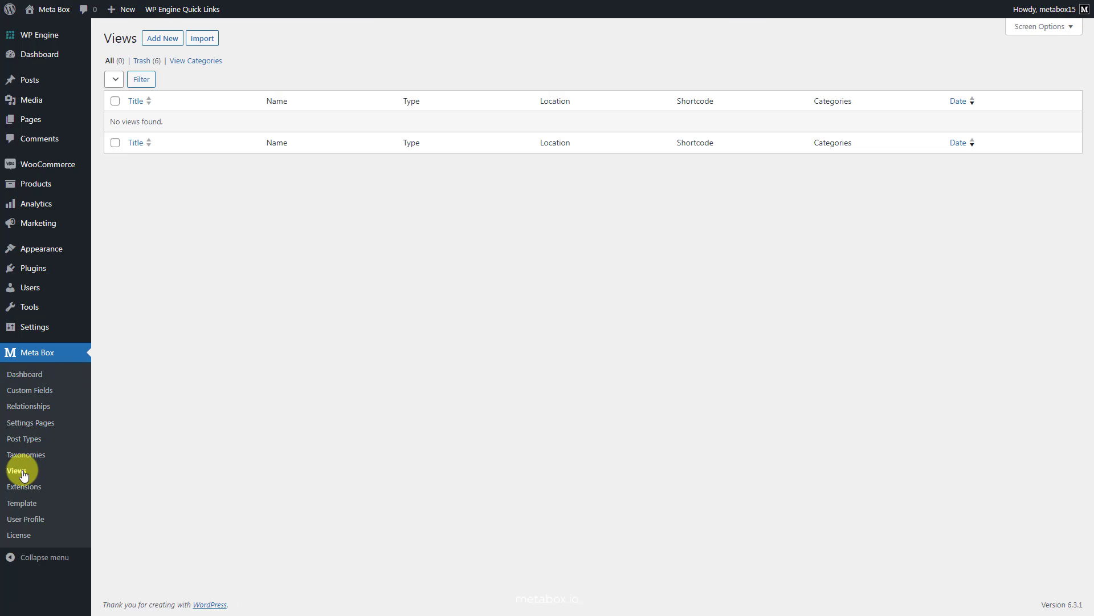
pyautogui.click(162, 39)
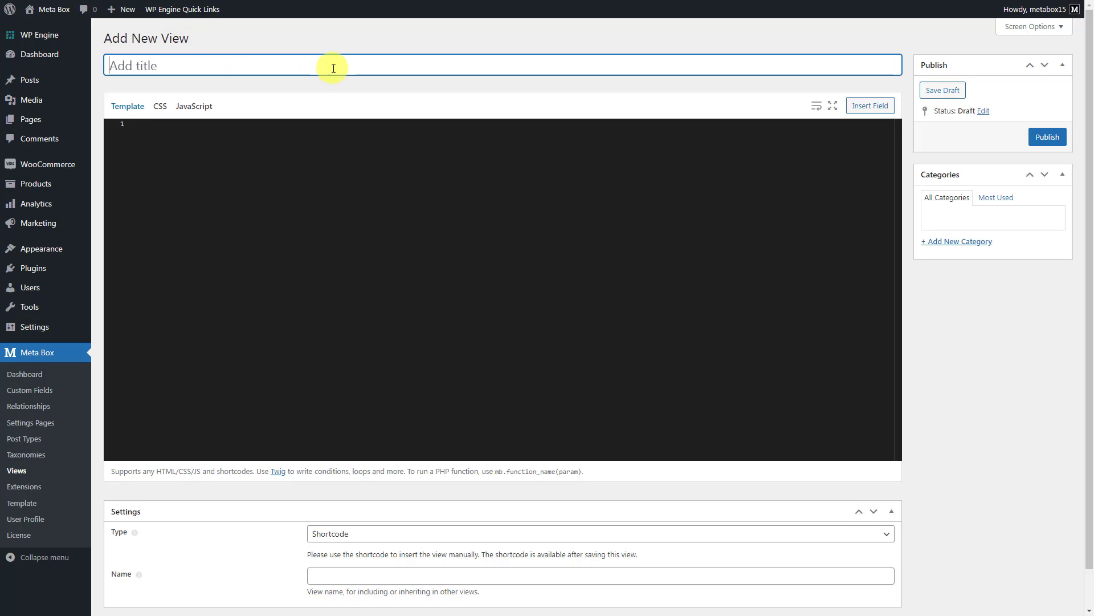
pyautogui.write('Custom Fields for WooCommerce')
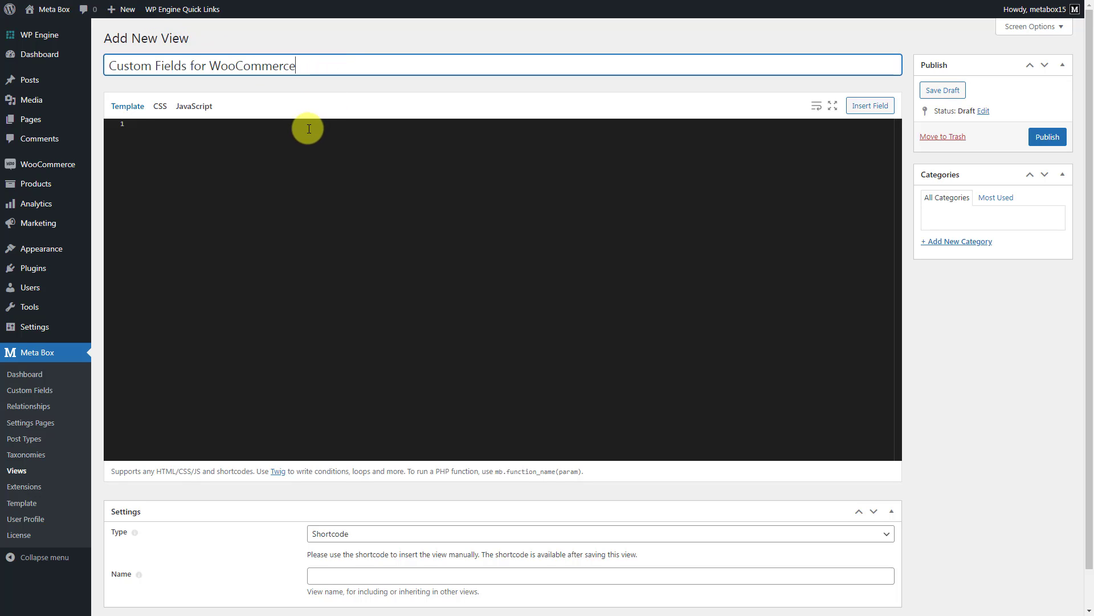
pyautogui.moveTo(871, 110)
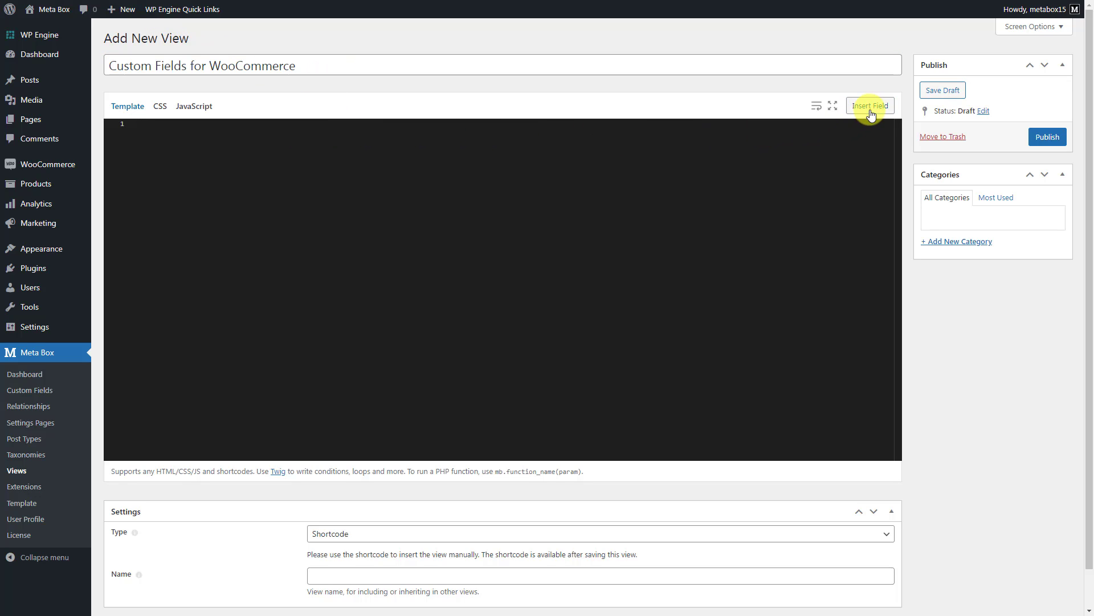
# Insert the Guaranty field and looping Color field into the view template
pyautogui.click(871, 105)
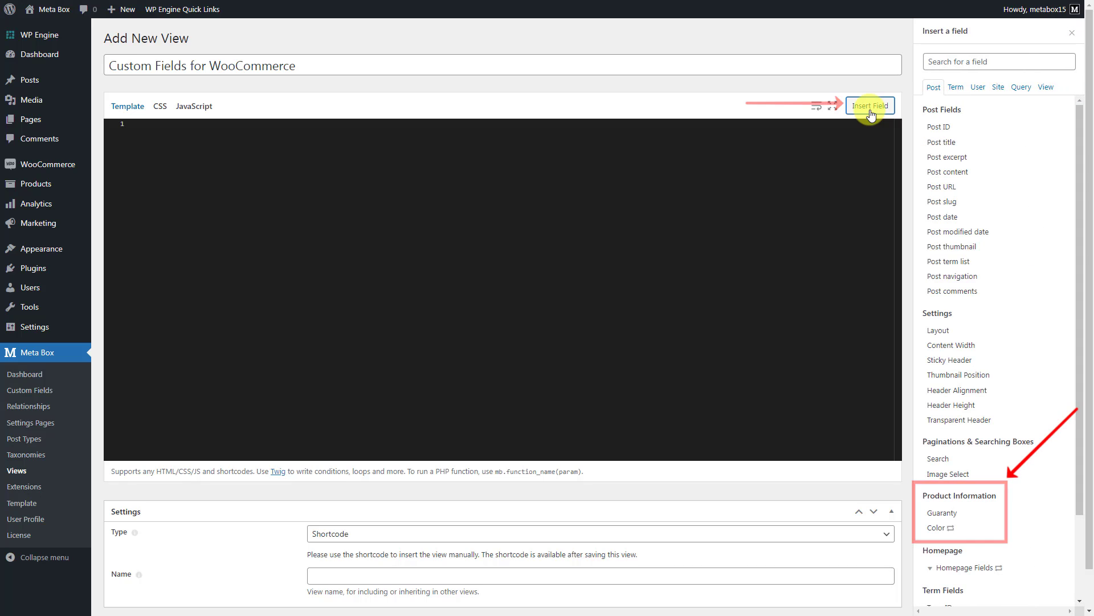
pyautogui.click(942, 513)
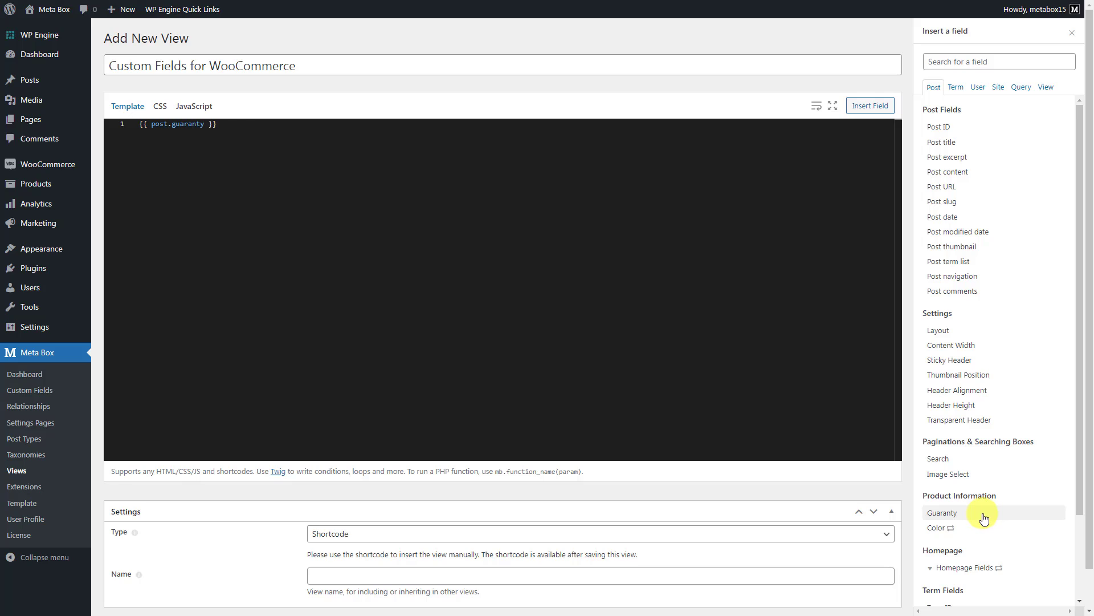
pyautogui.moveTo(383, 128)
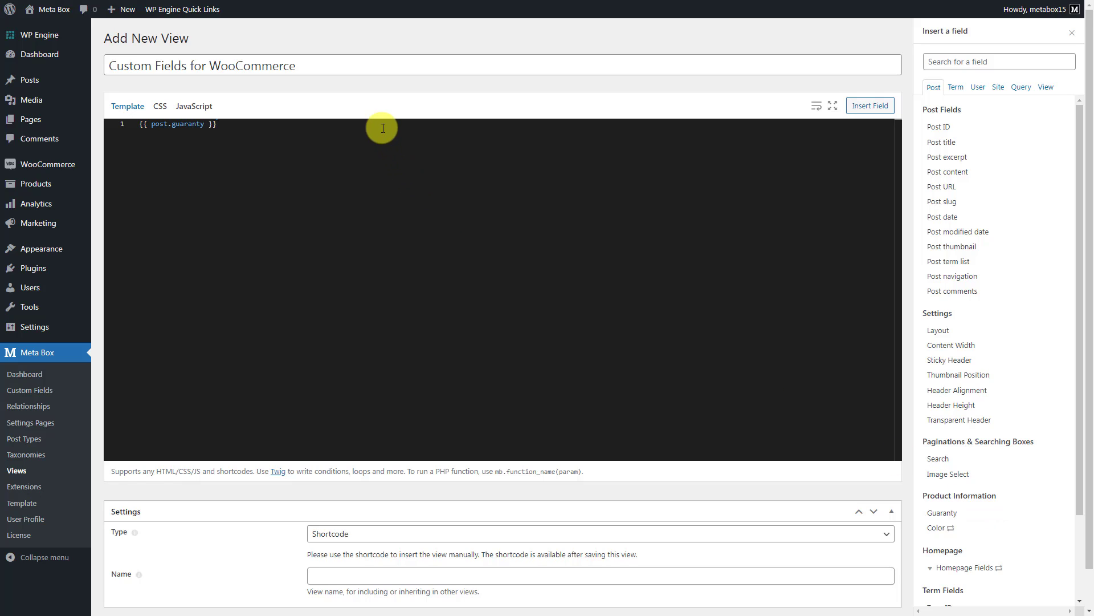
pyautogui.press('Enter')
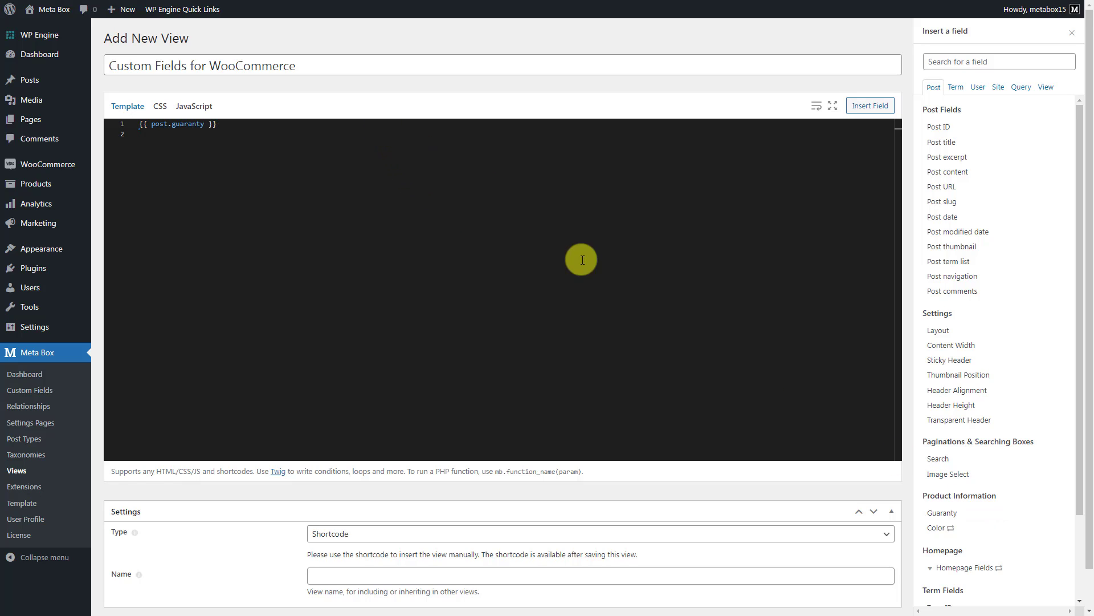
pyautogui.moveTo(971, 529)
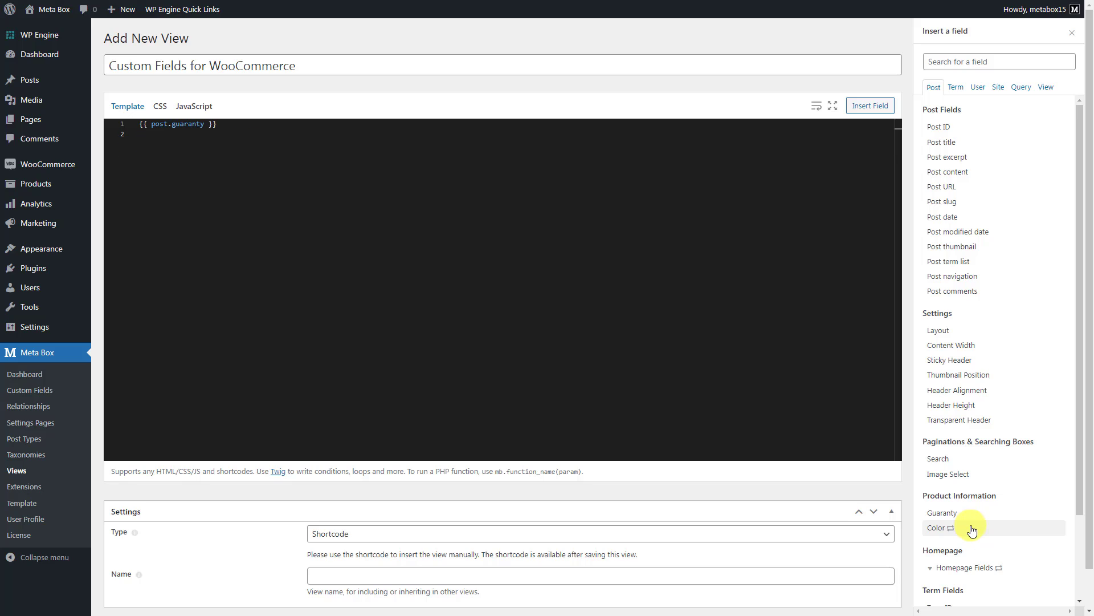
pyautogui.click(937, 526)
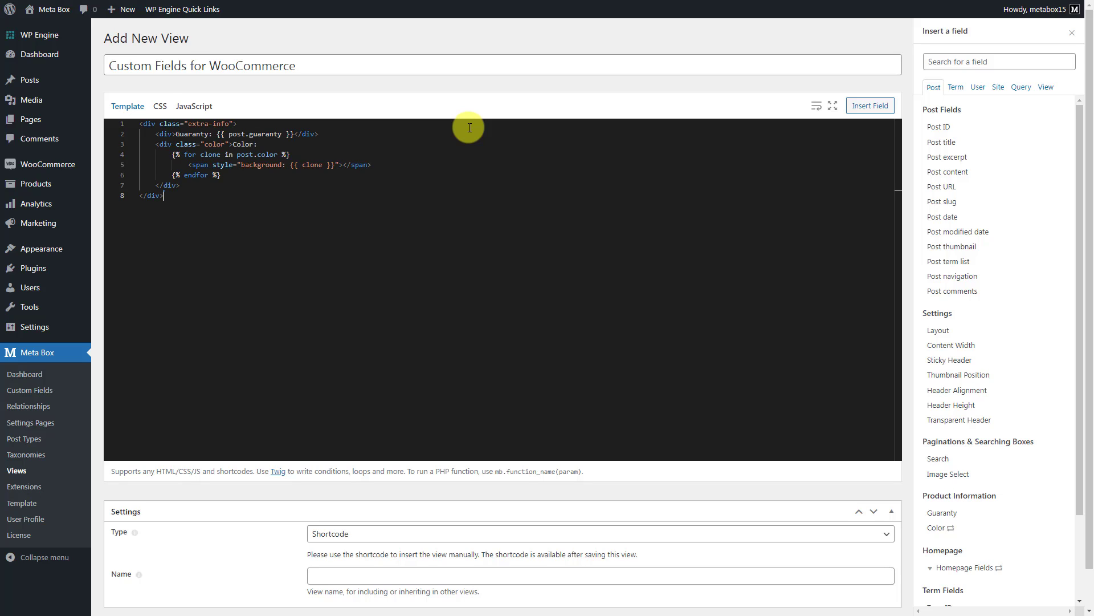
# Add the .extra-info and .color swatch styles in the view's CSS
pyautogui.click(160, 106)
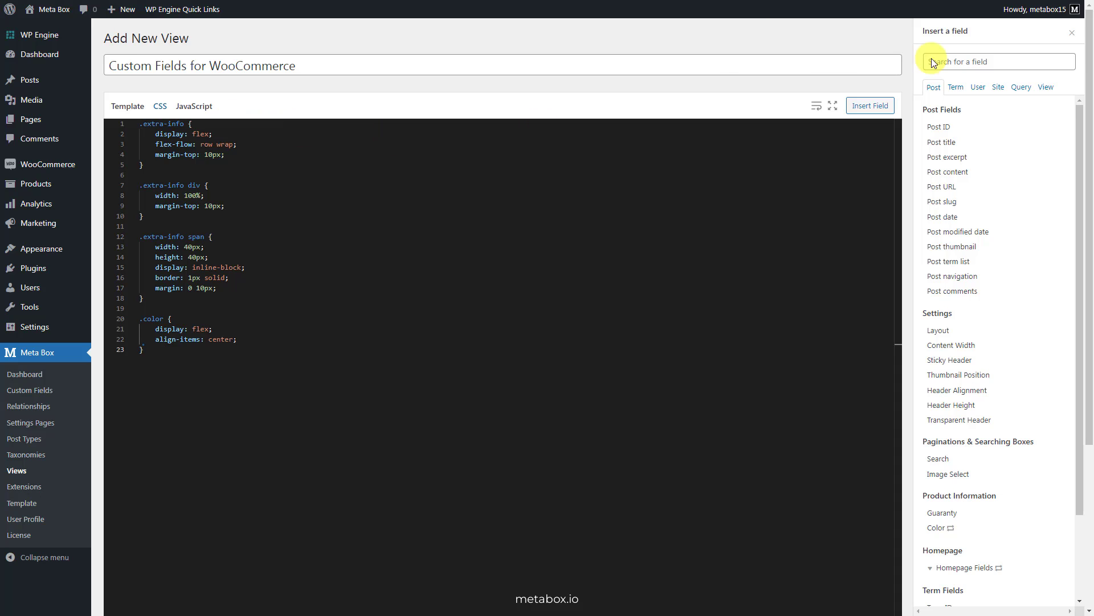
pyautogui.click(1071, 32)
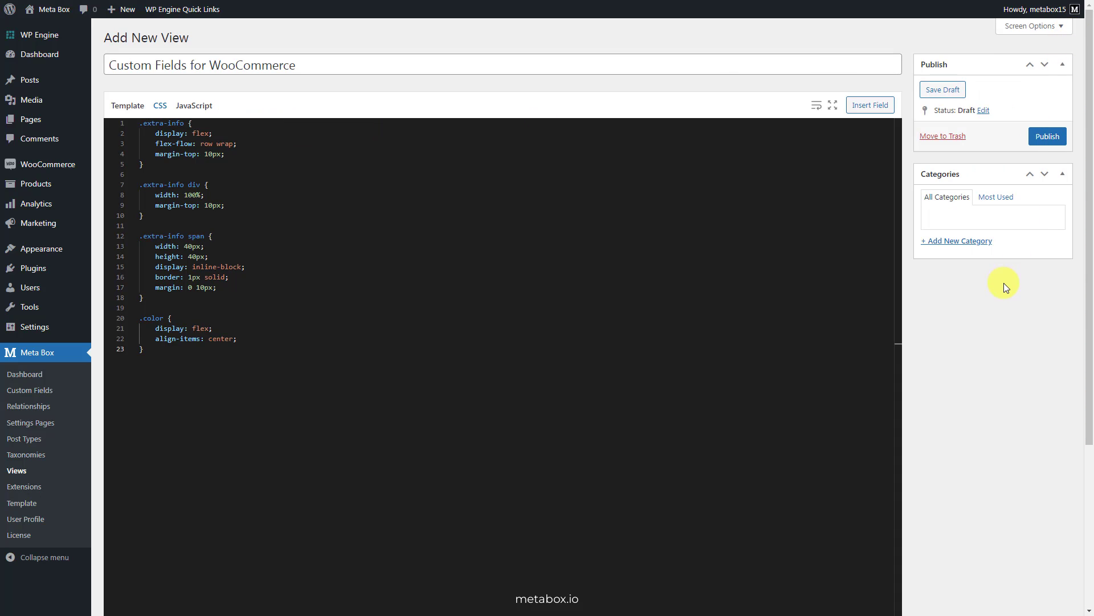
# Set Type to Action with hook woocommerce_product_meta_end and publish the view
pyautogui.scroll(-3)
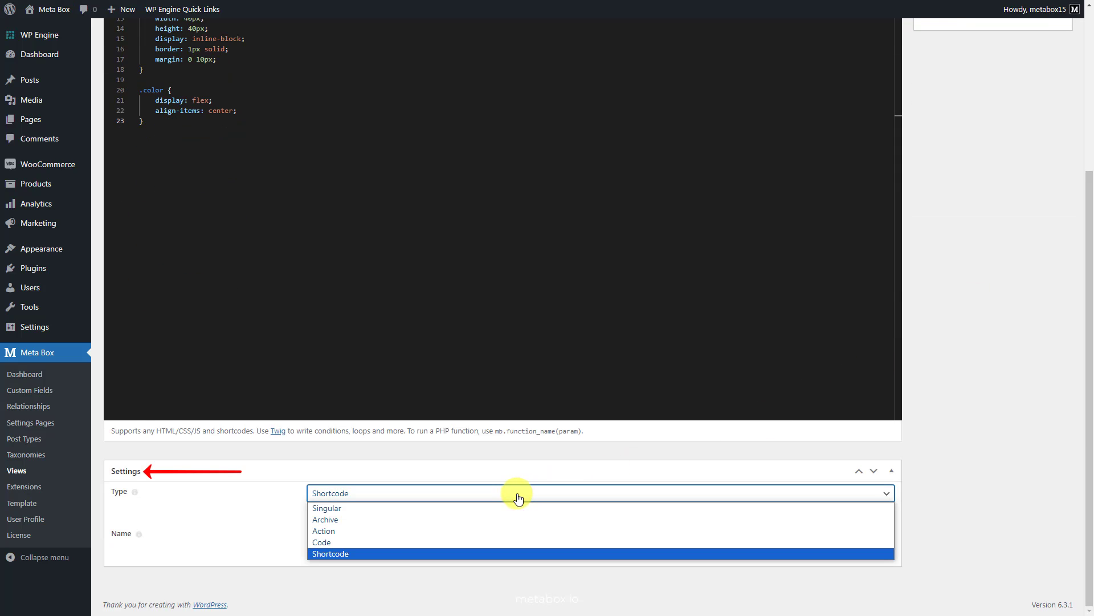
pyautogui.moveTo(492, 535)
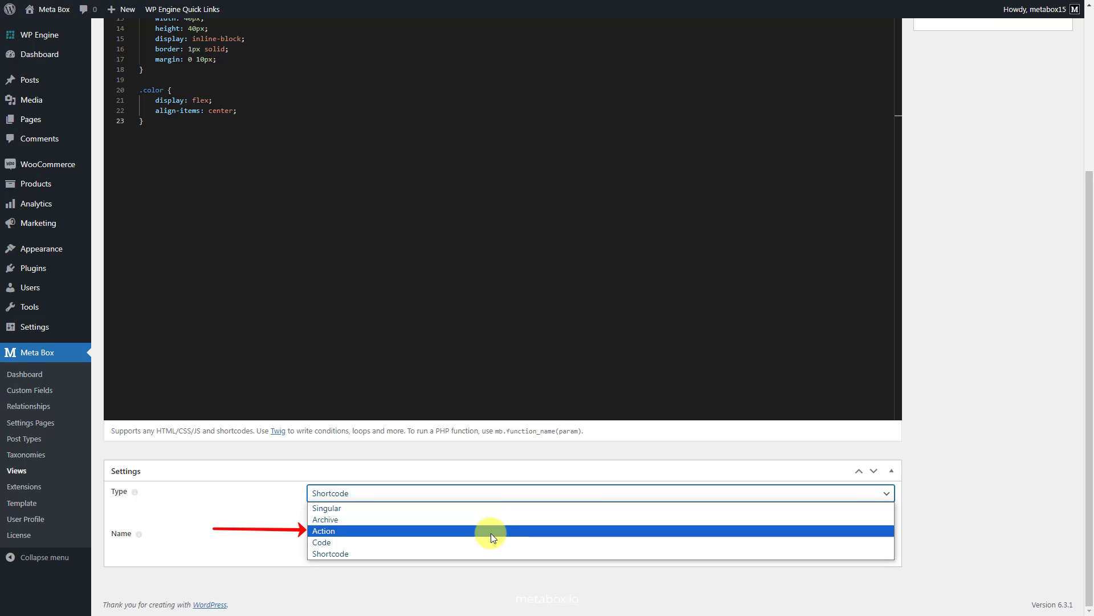
pyautogui.click(324, 530)
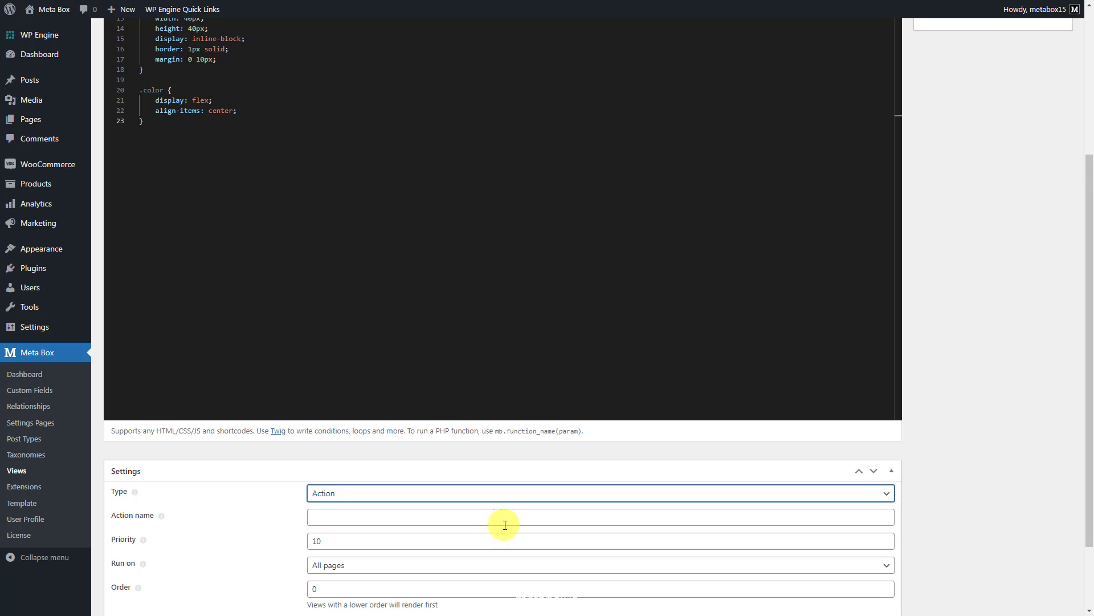
pyautogui.click(508, 524)
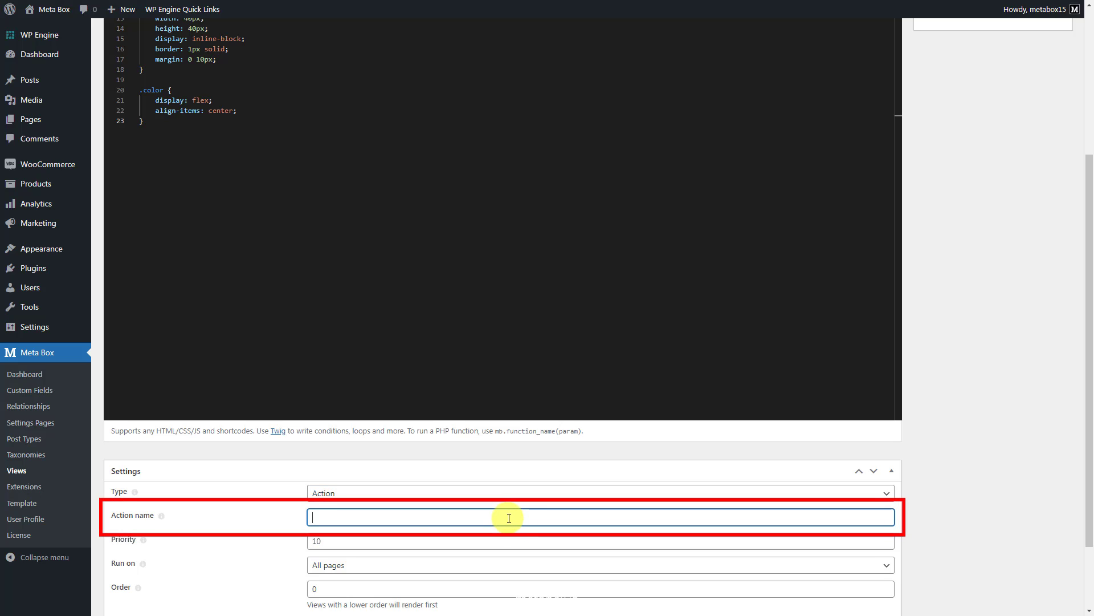
pyautogui.write('woocommerce_product_meta_end')
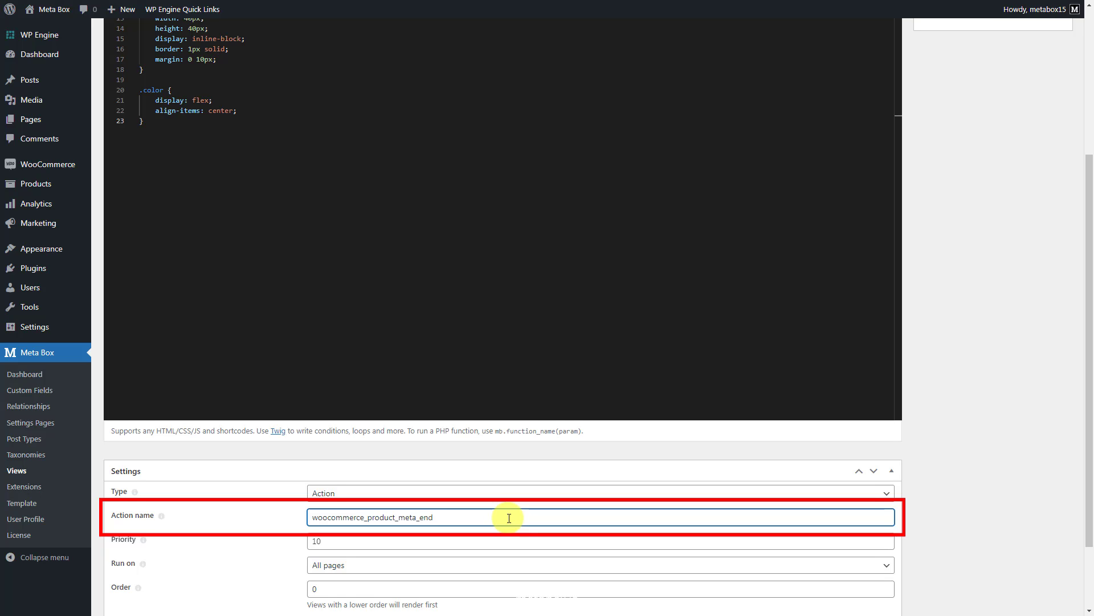
pyautogui.click(509, 517)
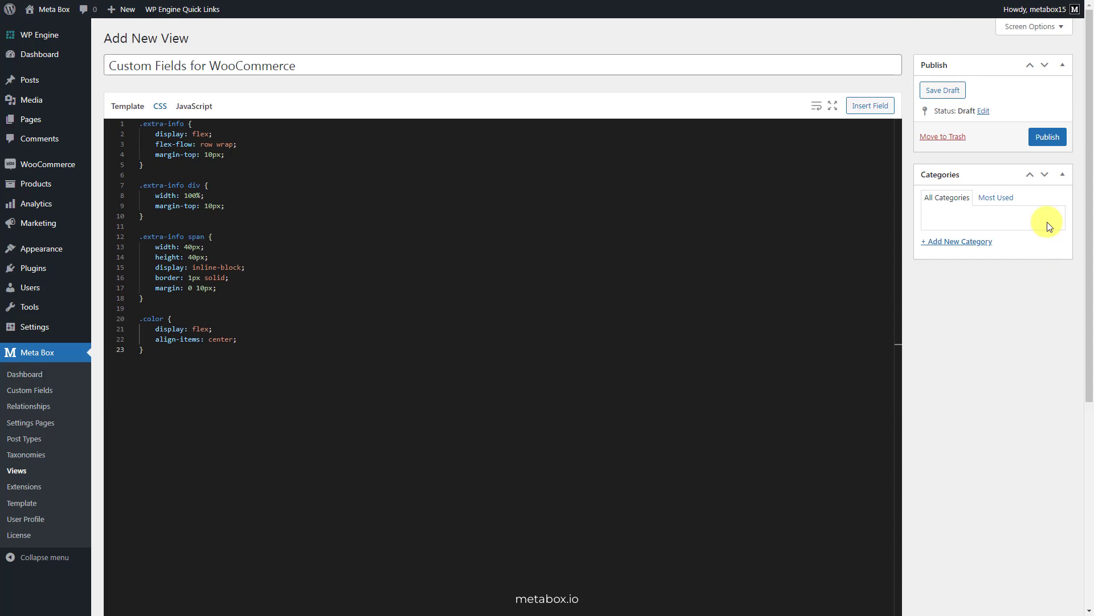
pyautogui.click(1046, 137)
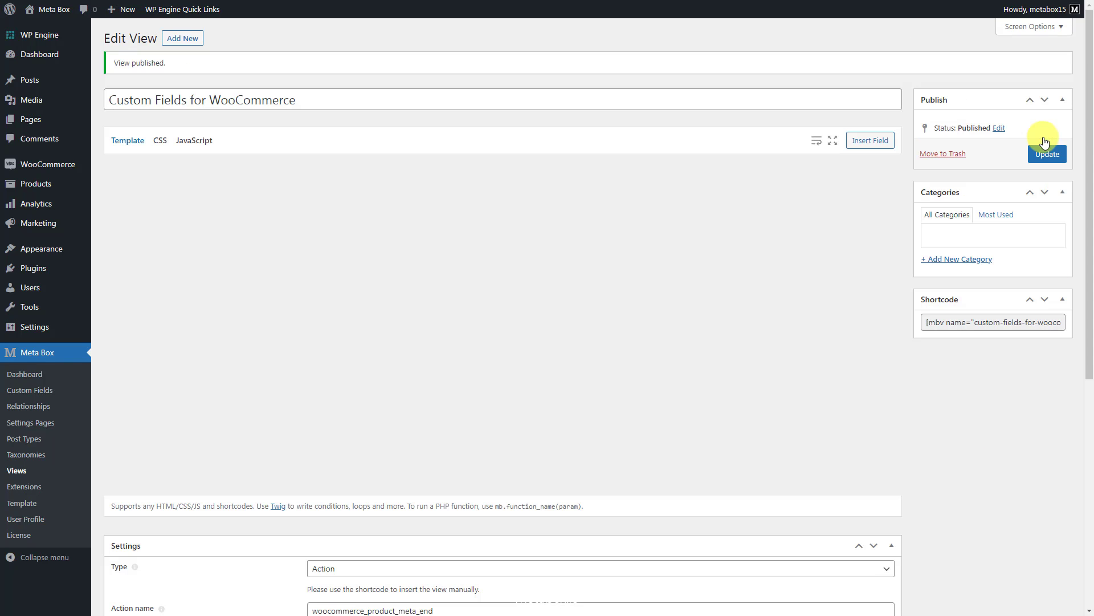